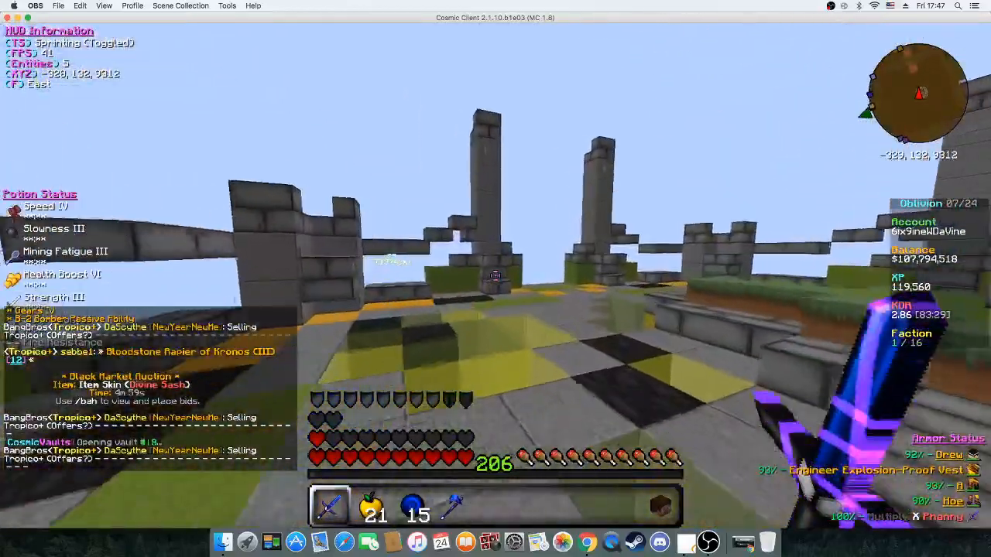
mouse_move(495, 279)
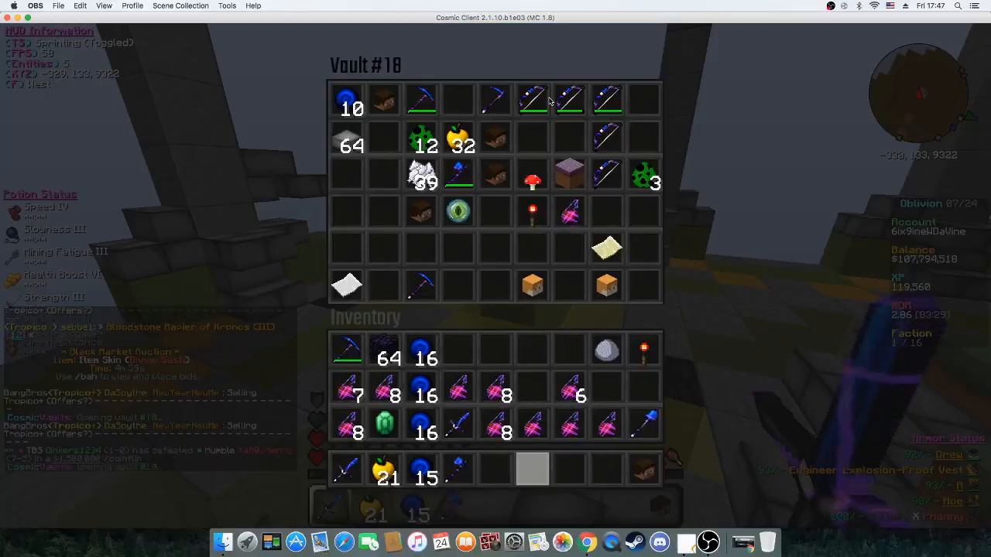
mouse_move(347, 285)
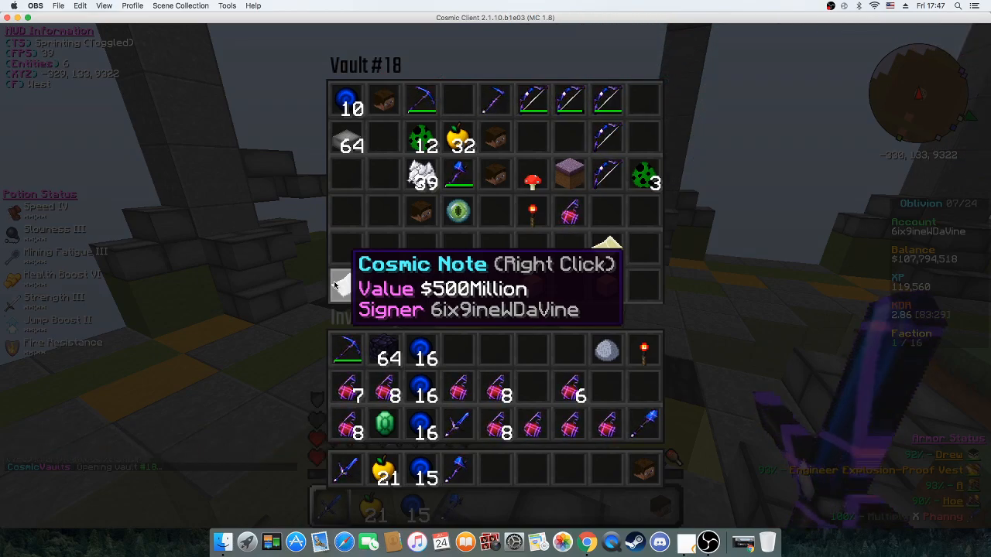
Leave the in-game menu and return to gameplay before switching to the browser.
key(escape)
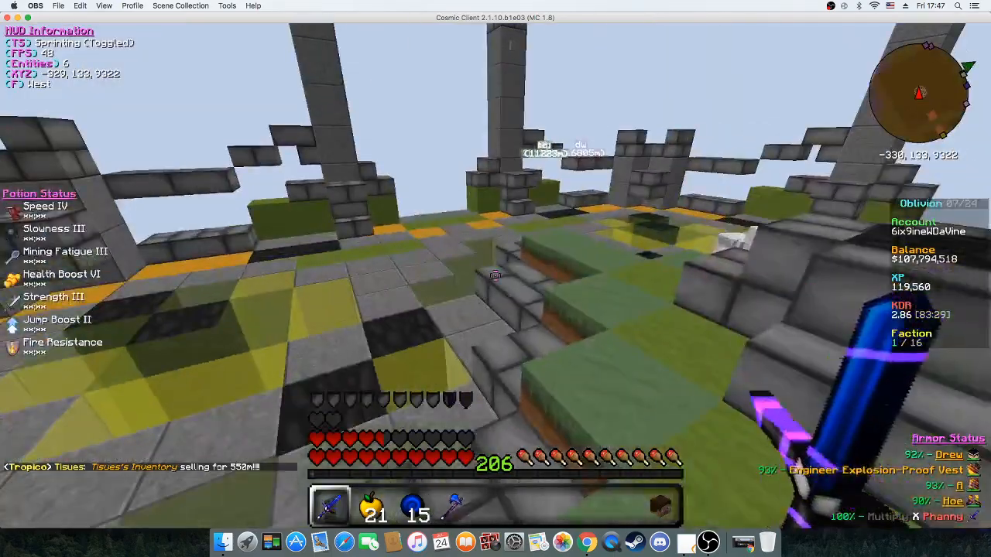
mouse_move(495, 279)
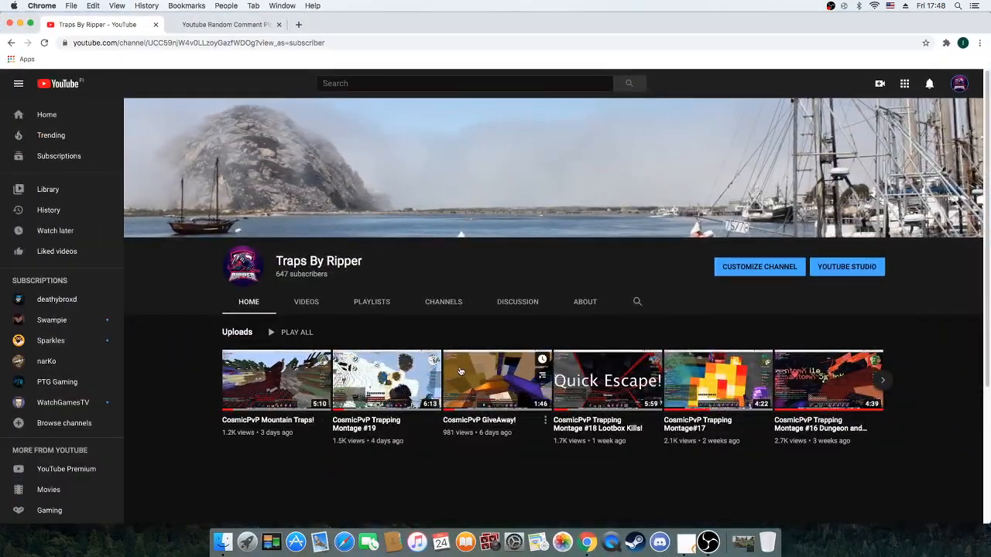
Open the CosmicPvP GiveAway! video, view its comments and copy its web address.
click(495, 379)
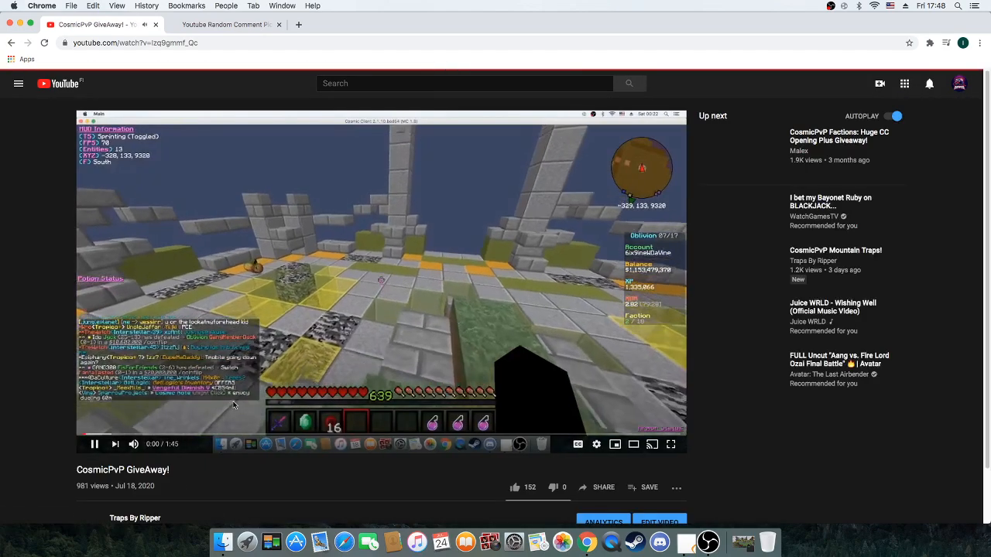
scroll(down, 3)
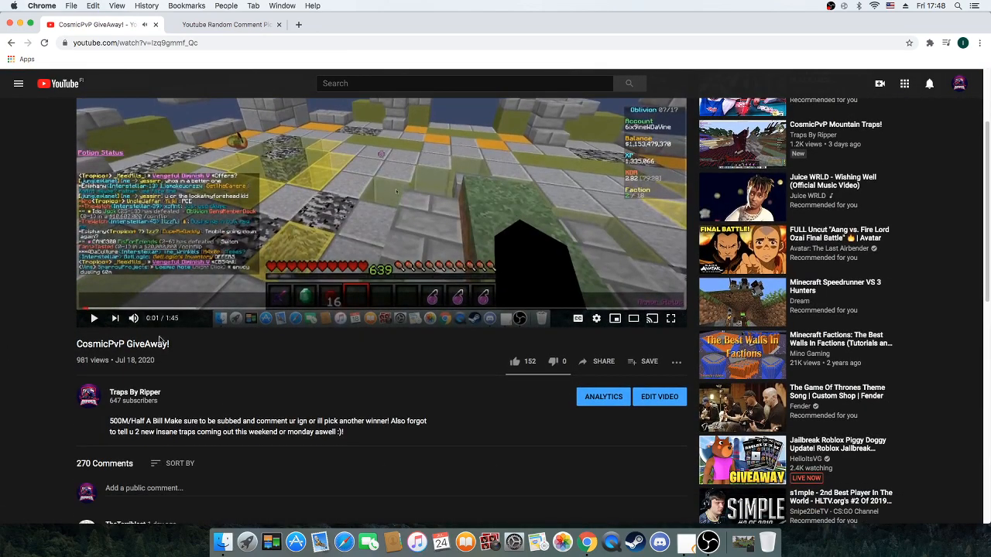
scroll(down, 3)
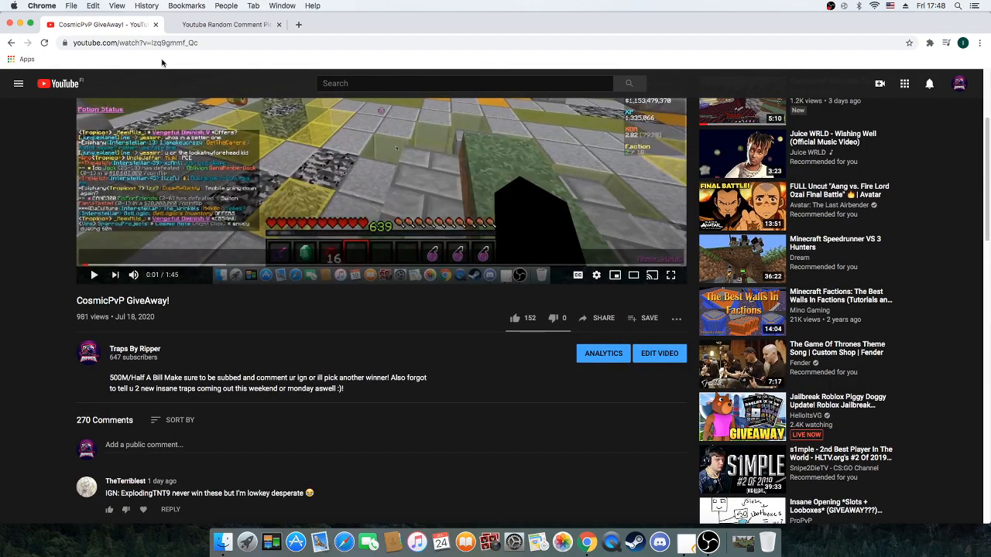
right_click(132, 44)
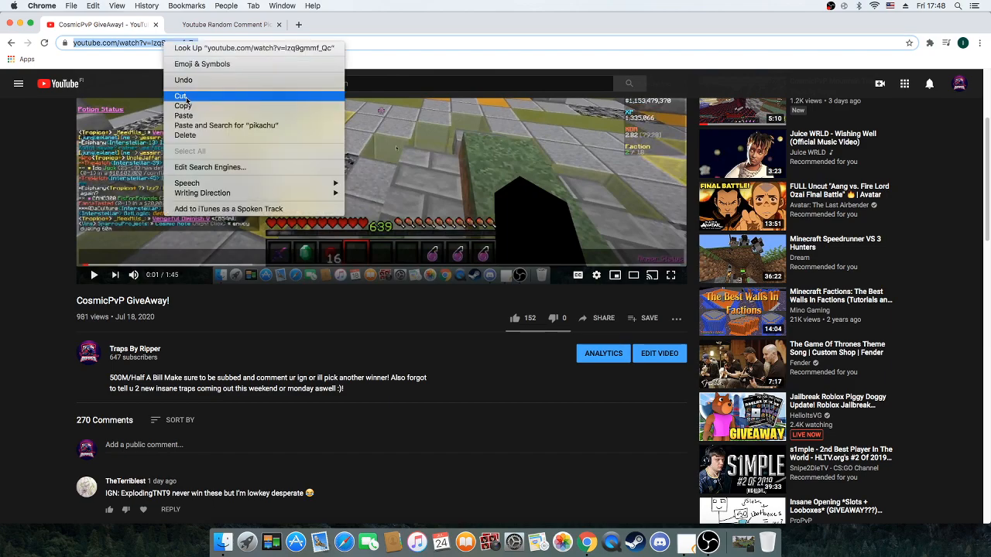
click(226, 25)
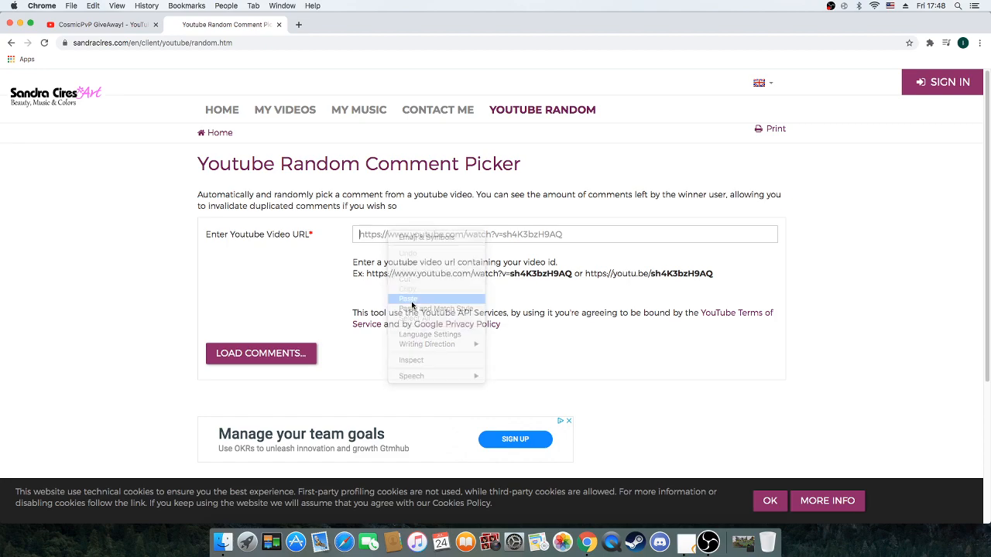
Paste the giveaway video link into the picker and load its 270 commenters.
click(408, 297)
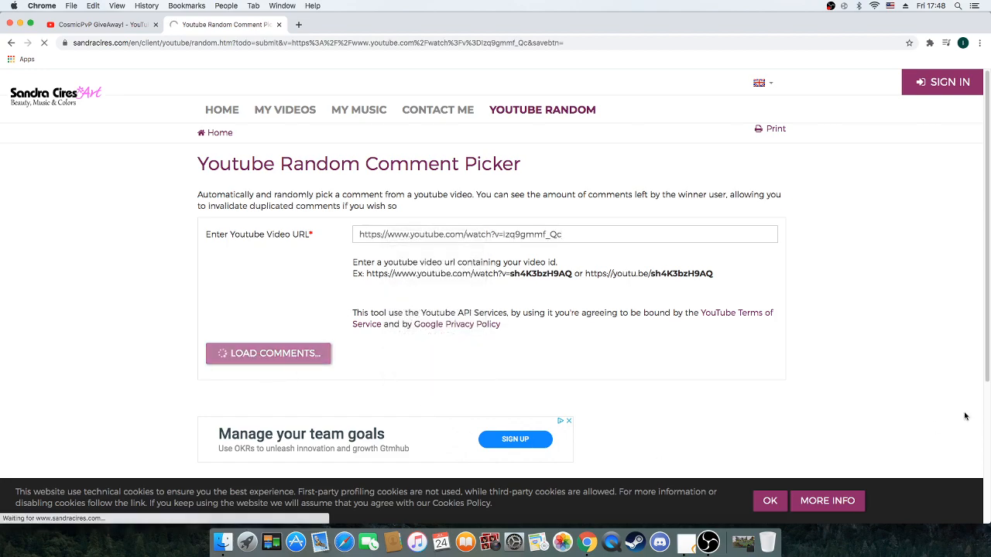
click(268, 353)
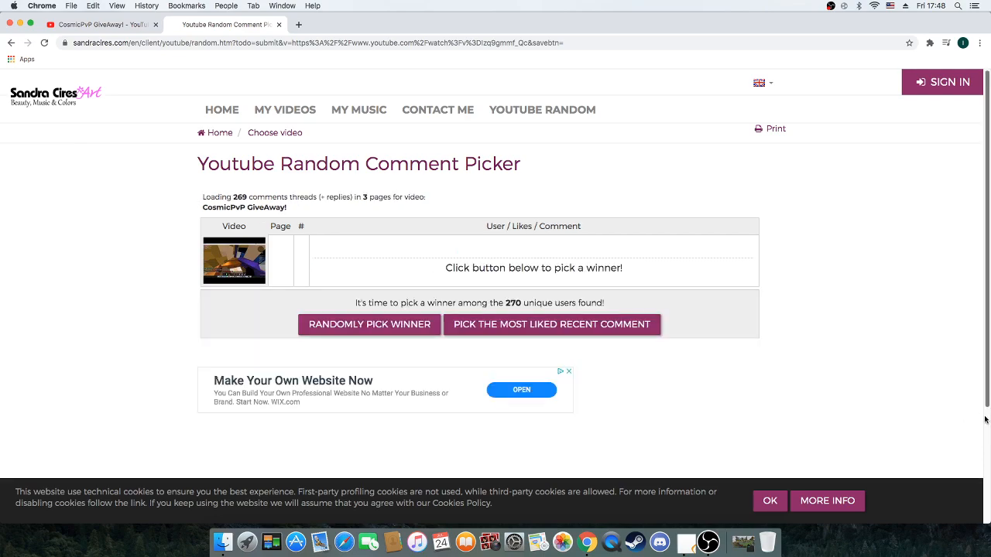
mouse_move(435, 347)
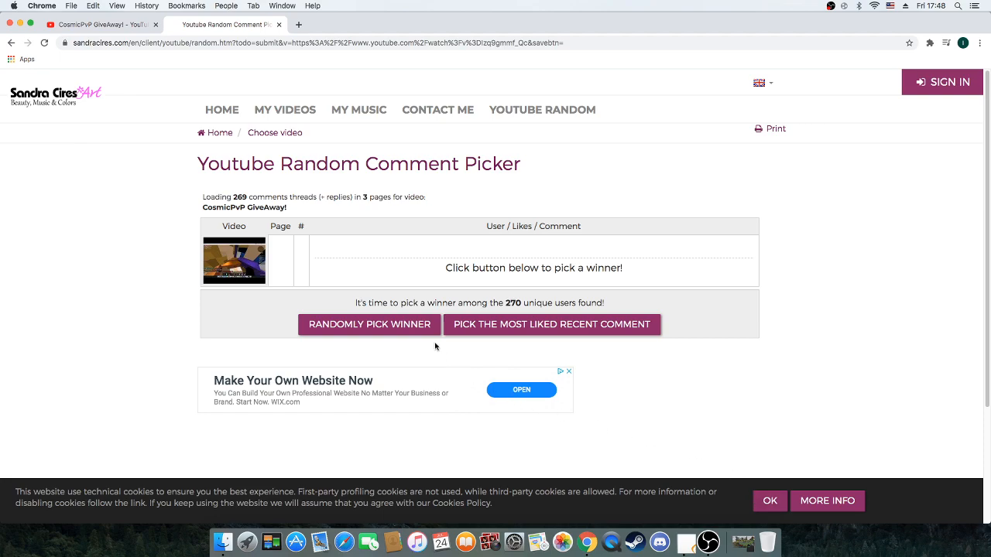
mouse_move(412, 341)
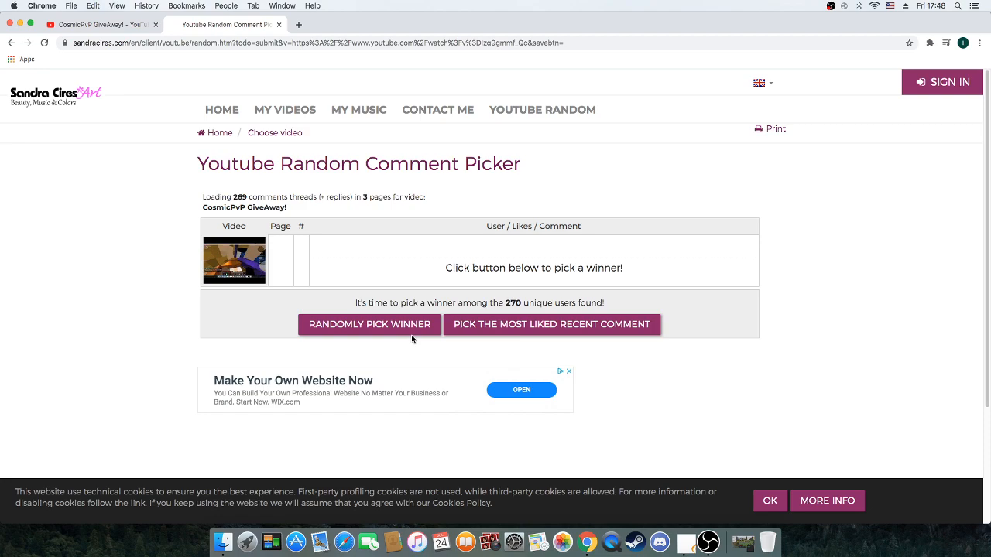
mouse_move(401, 310)
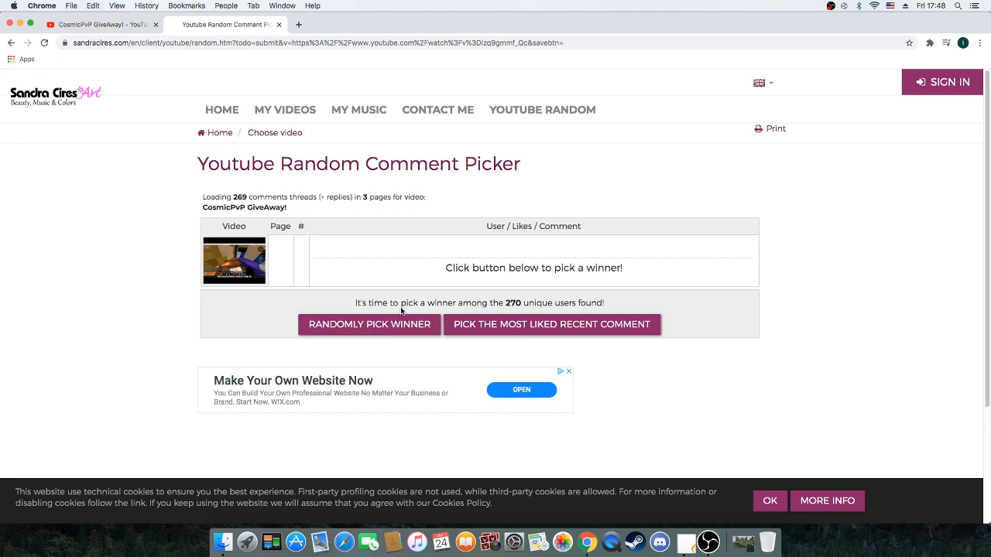
mouse_move(742, 542)
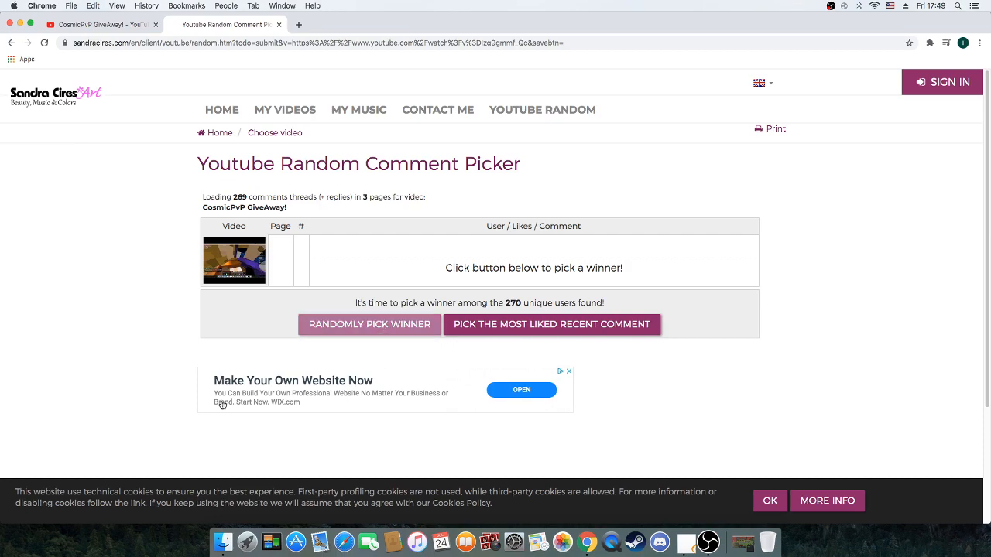
click(369, 325)
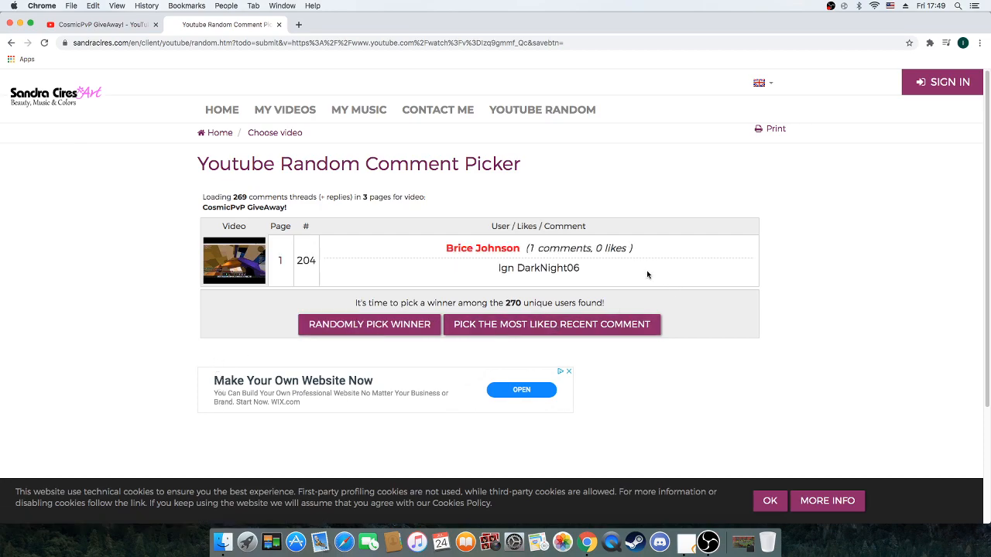
double_click(538, 268)
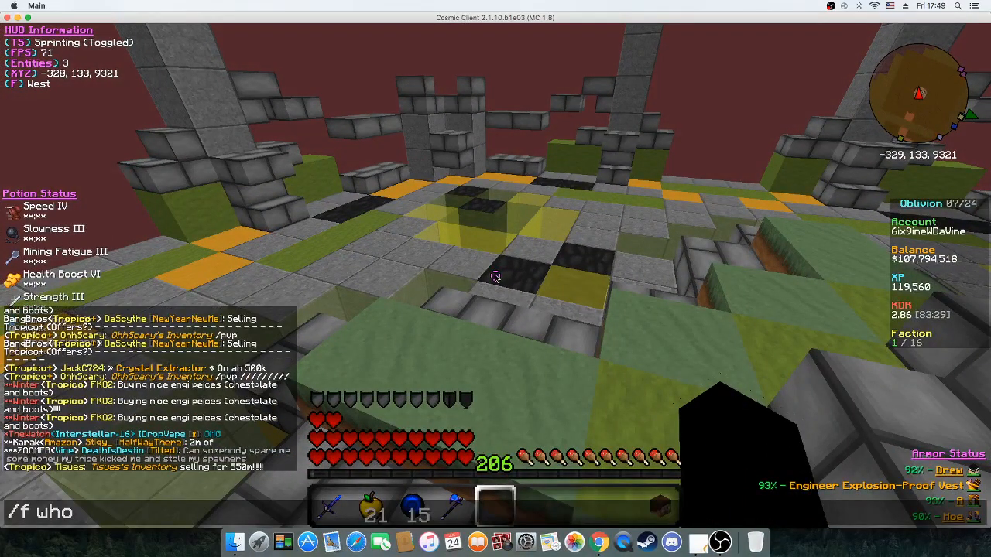
text(DarkNigh)
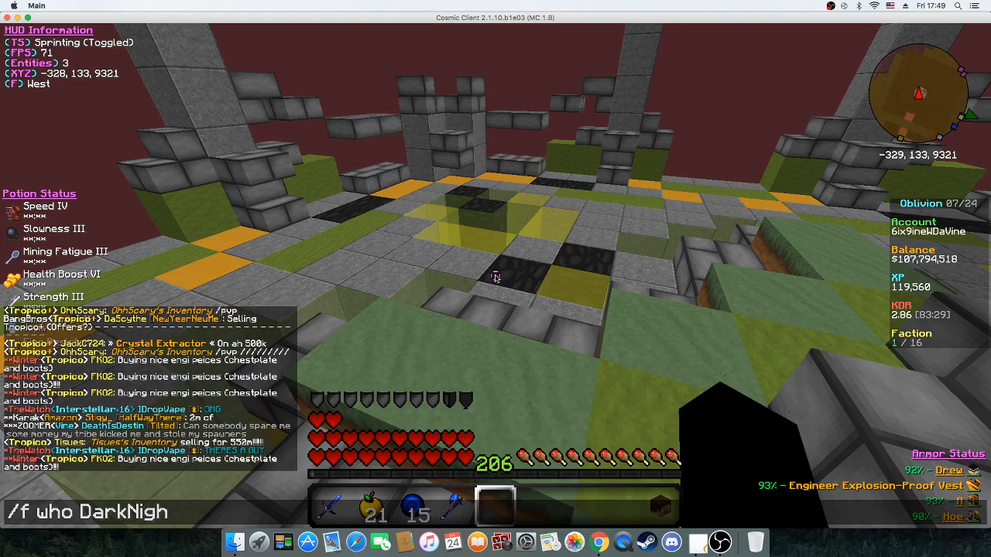